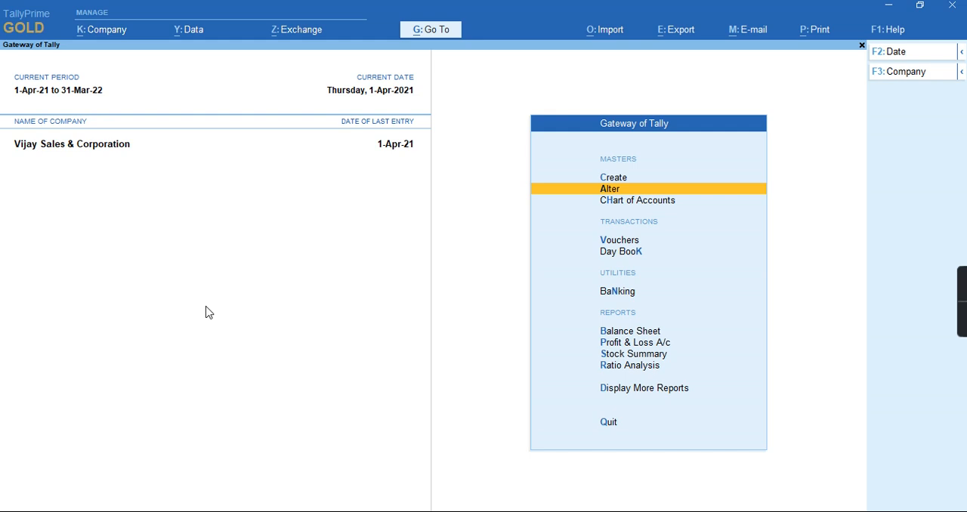
Begin a new Stock Item master from Create for Vijay Sales & Corporation.
left_click(613, 177)
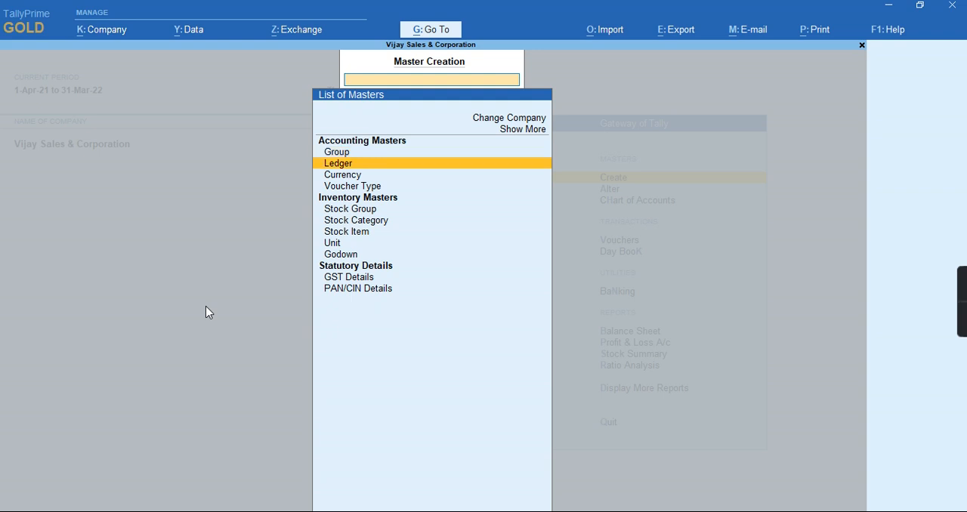
left_click(347, 231)
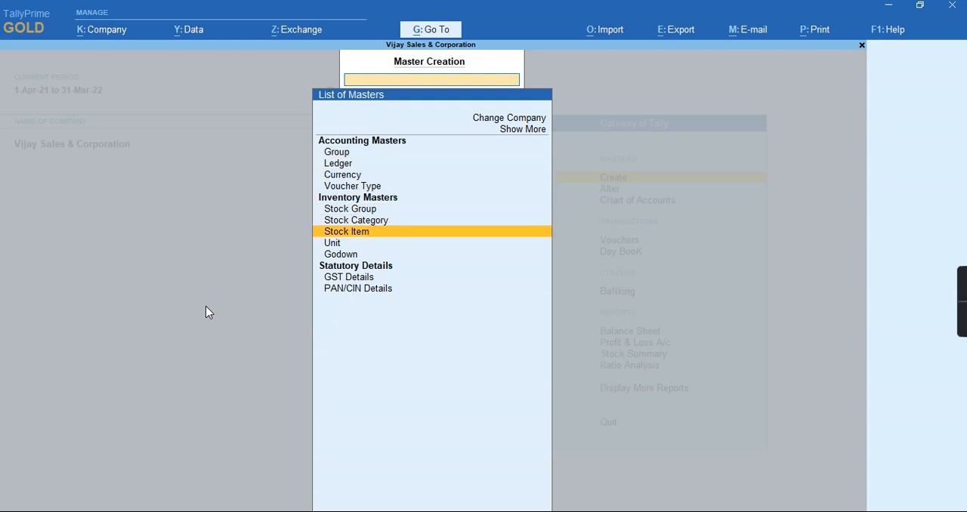
left_click(348, 231)
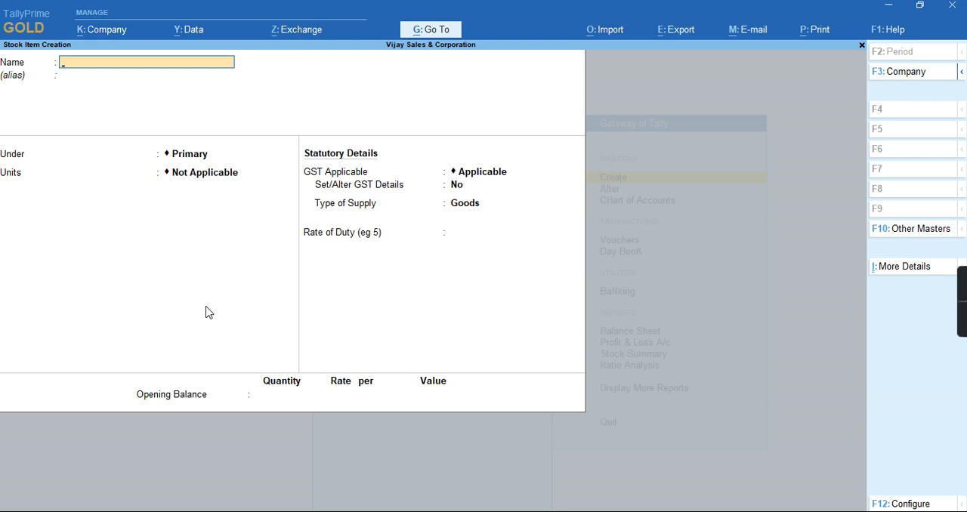
Name the item Nilrated with unit u and enable Set/Alter GST Details.
type("N")
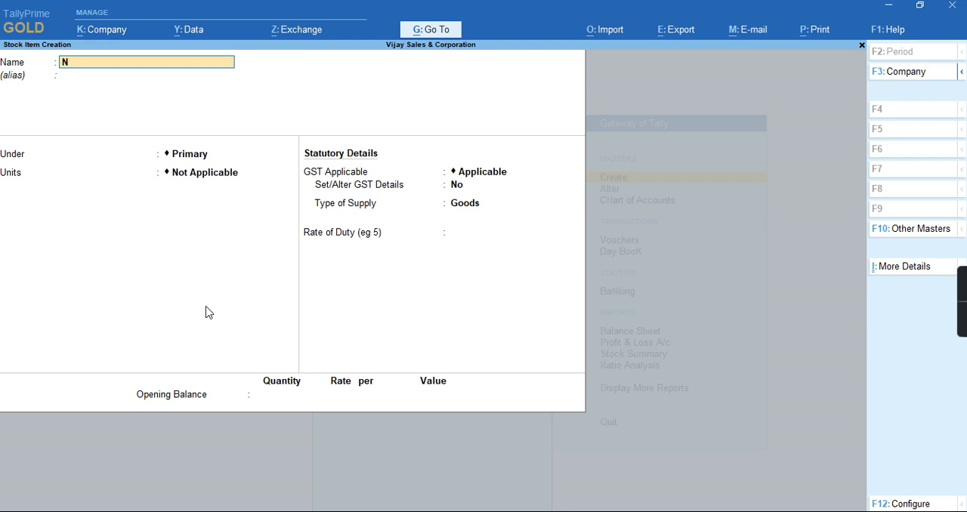
type("ilra")
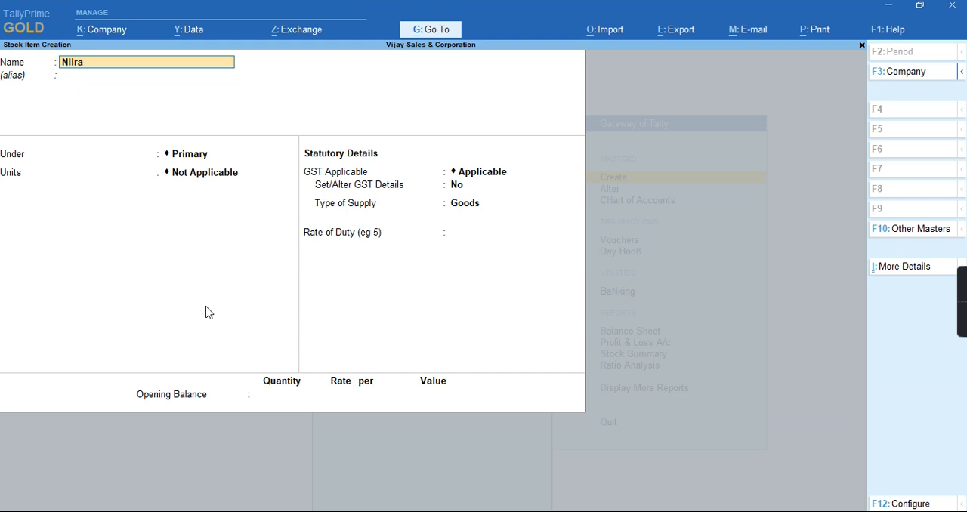
type("ted")
left_click(229, 173)
type("u")
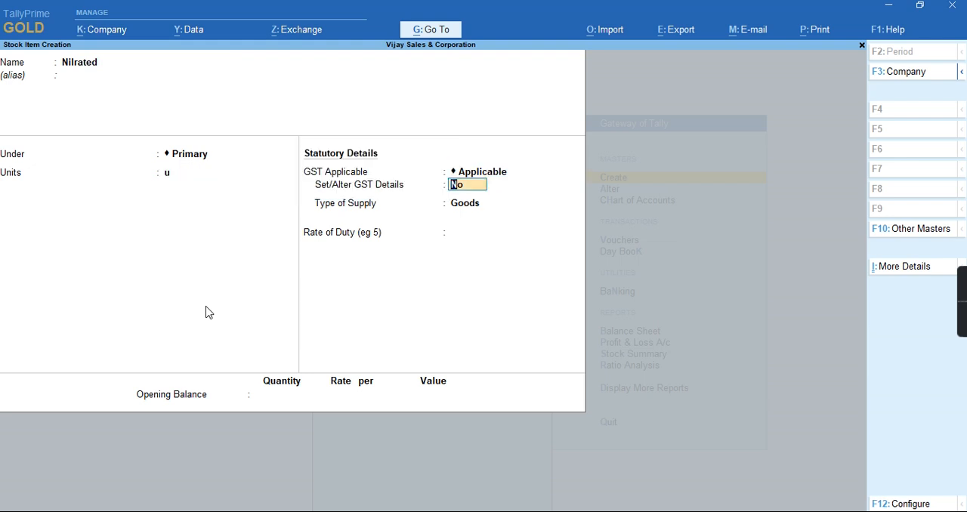
type("y")
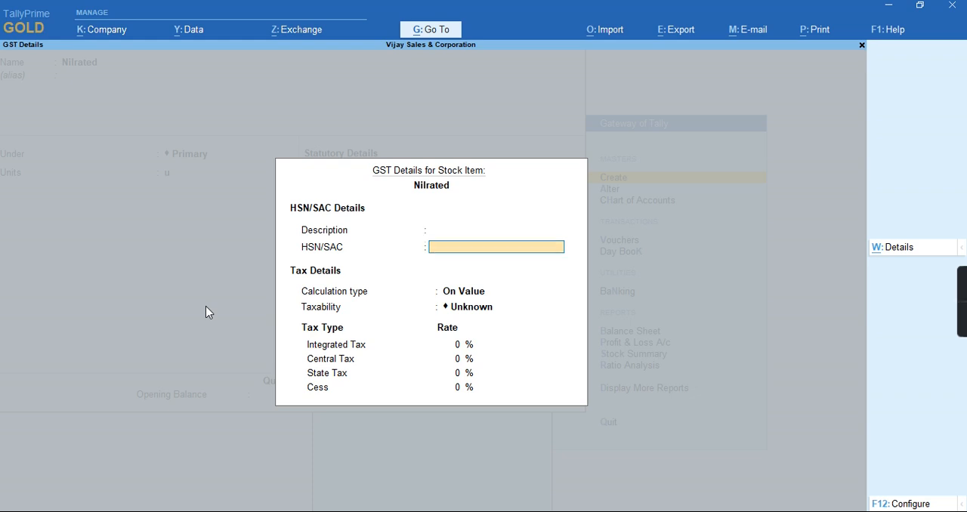
Save Nilrated with HSN/SAC 12348557 as Goods supply and start Sales voucher No. 9.
type("12348")
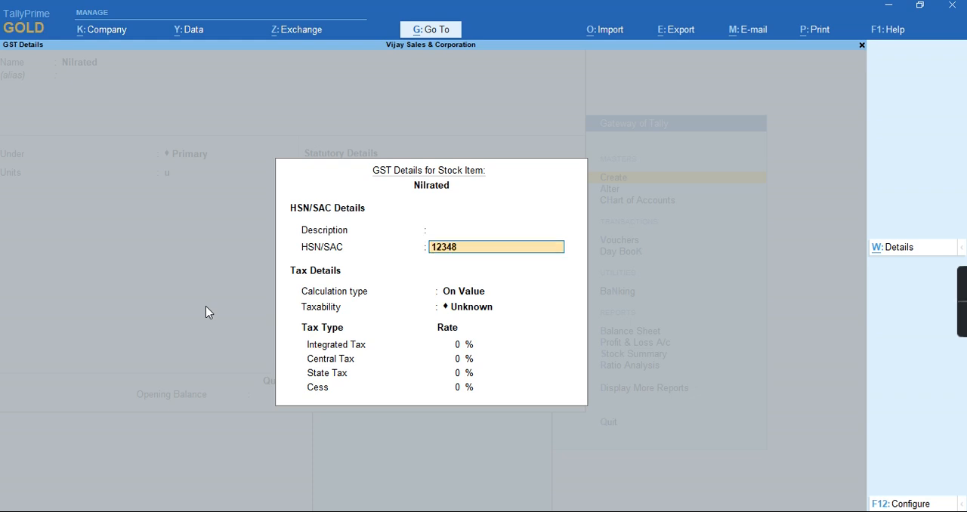
type("557")
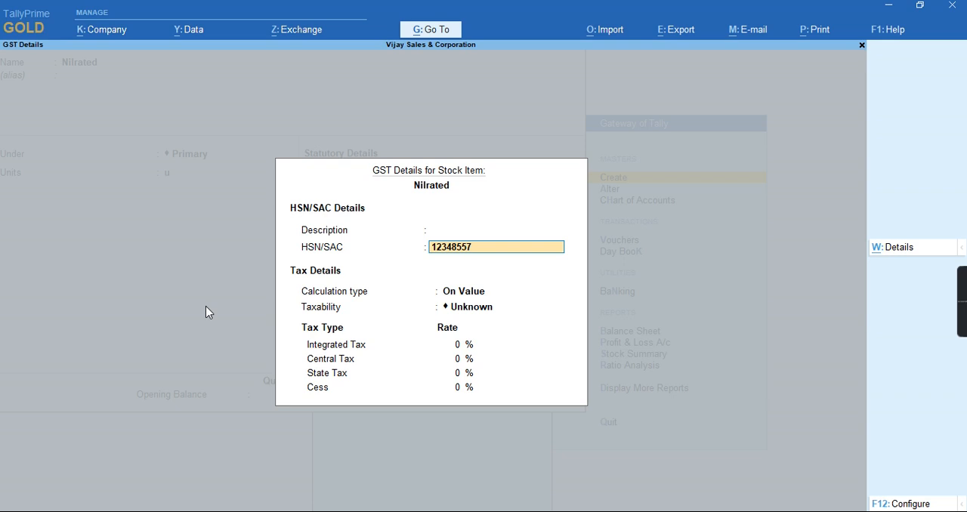
left_click(484, 290)
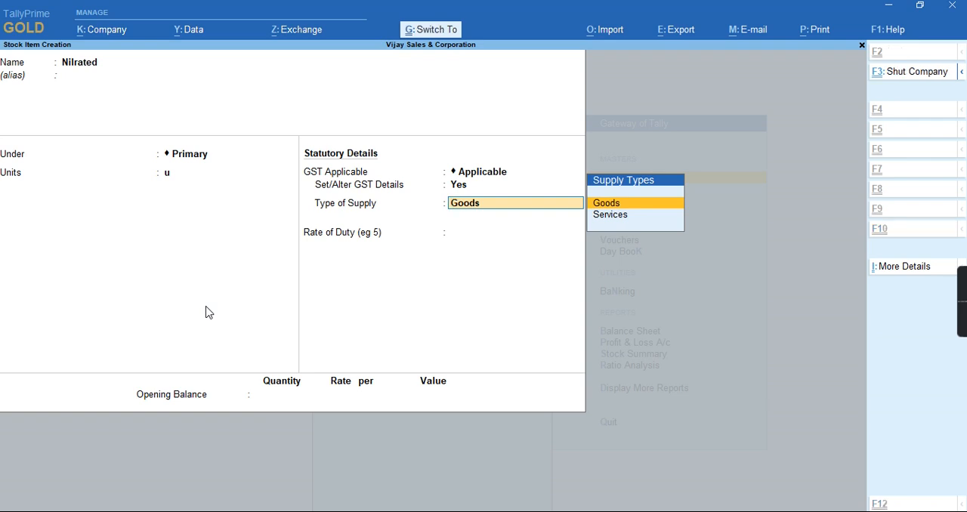
left_click(606, 202)
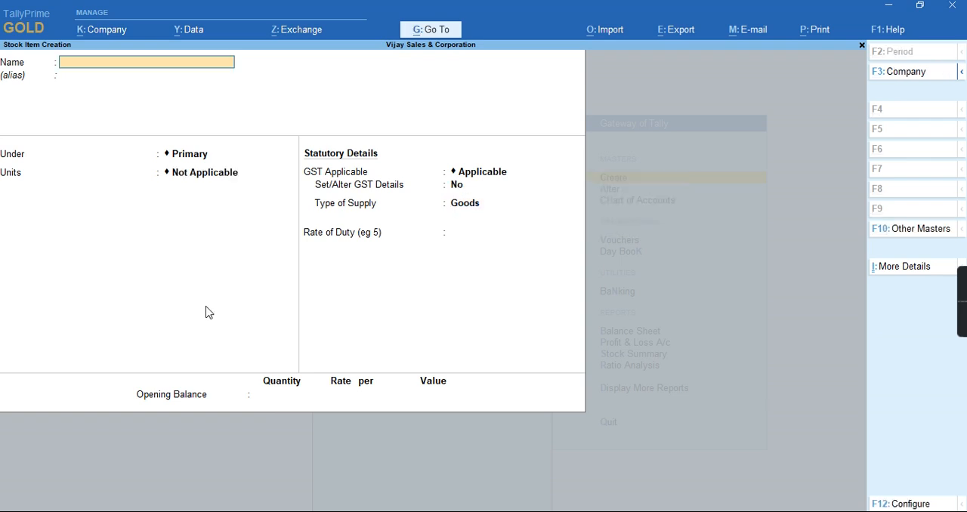
key("Escape")
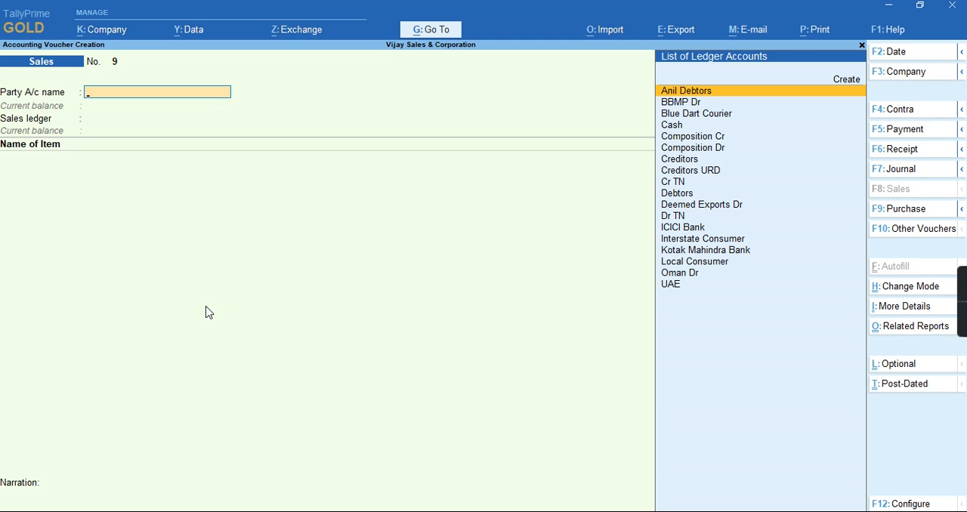
Bill Anil Debtors via Sales Ledger for 1 u of Nilrated at 100.00 and save.
left_click(686, 91)
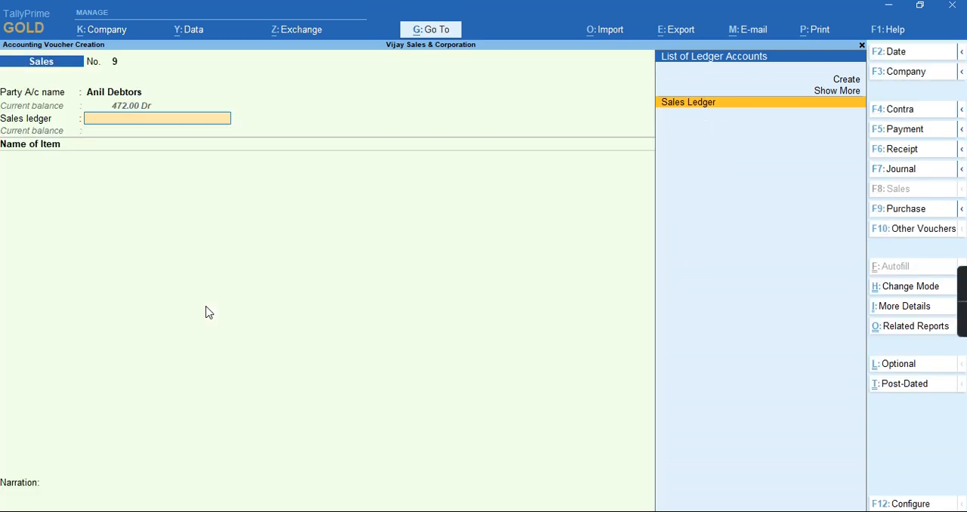
left_click(688, 103)
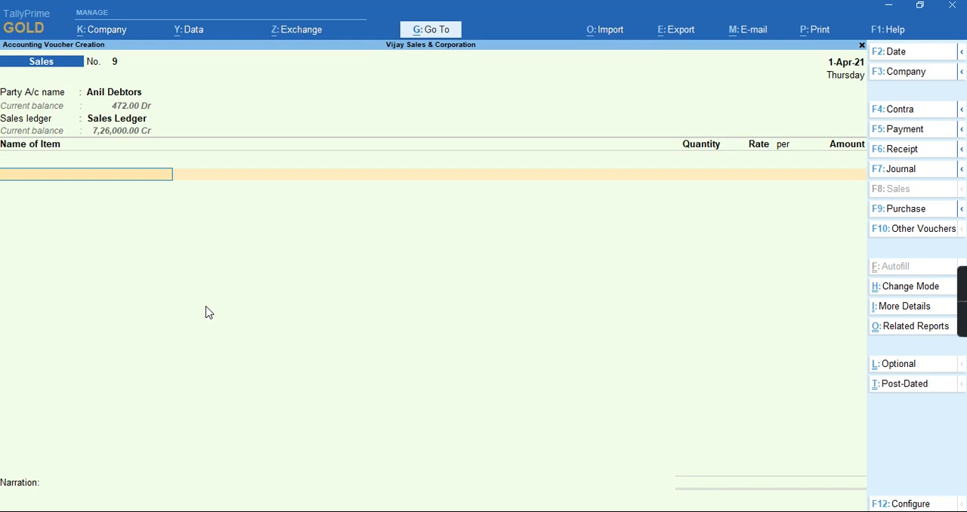
type("Nilrated")
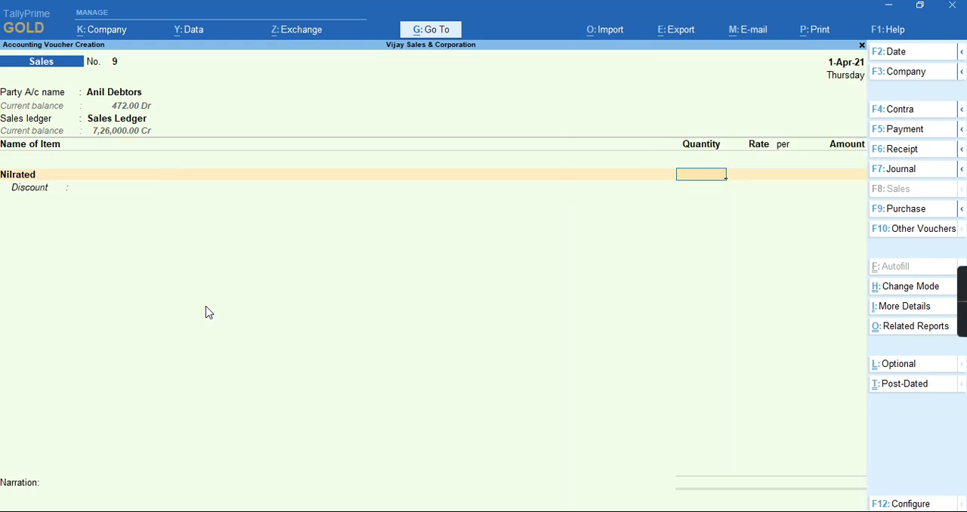
type("1.00 u")
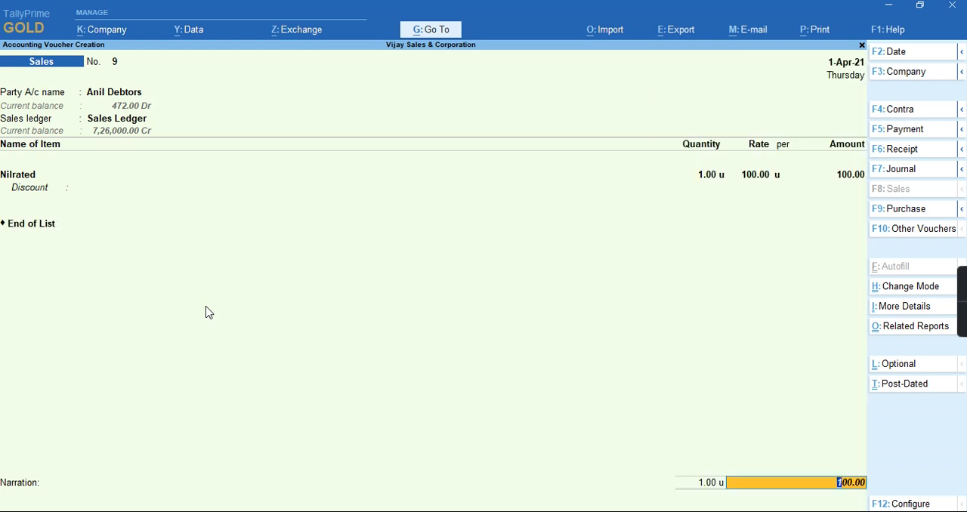
left_click(429, 31)
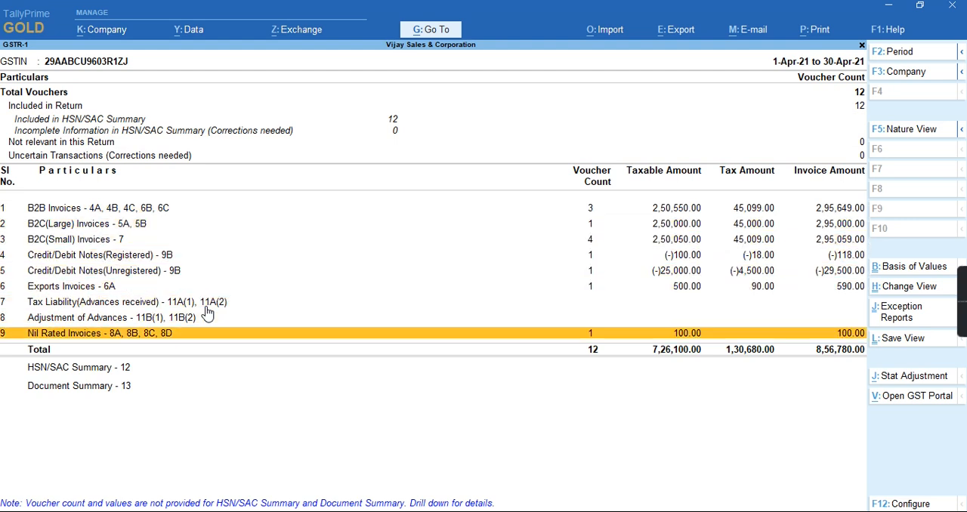
mouse_move(222, 293)
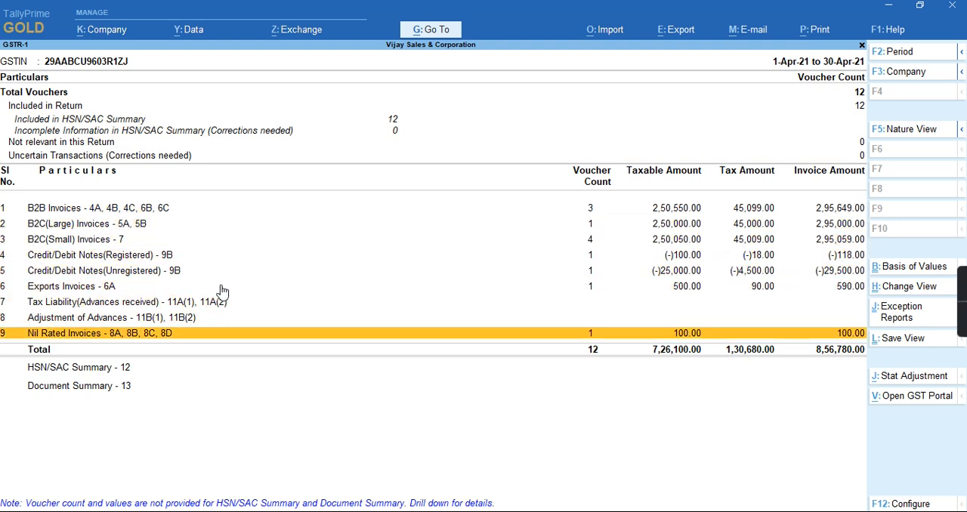